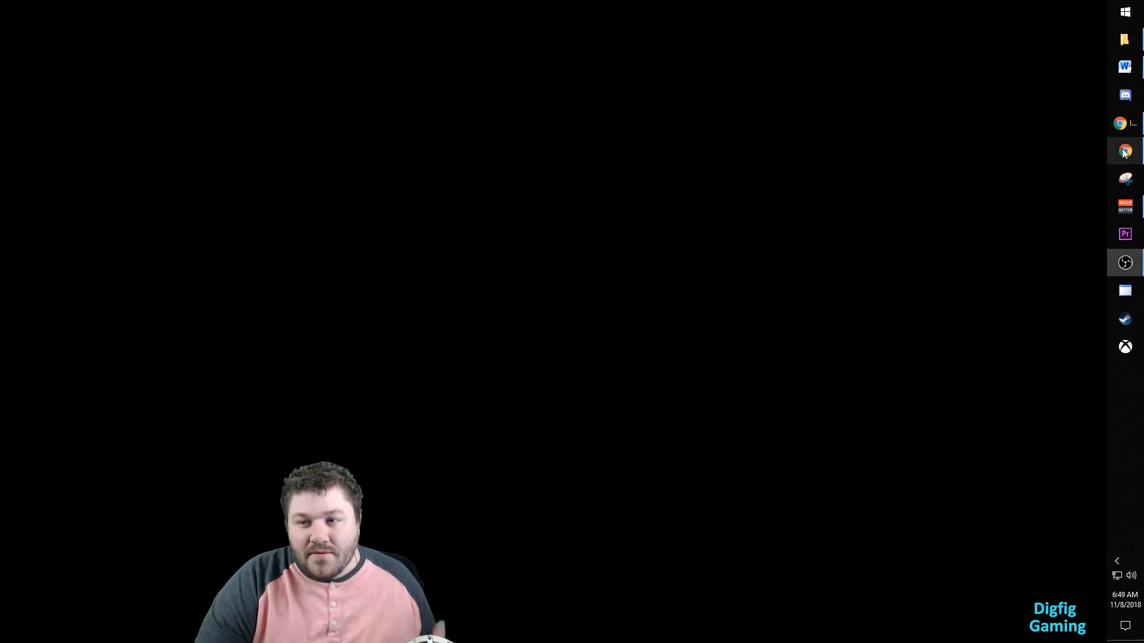
From the XboxKeyboardMouse README's Prerequisites, follow the 'SlimDX Runtime installed (x86)' link
left_click(1124, 152)
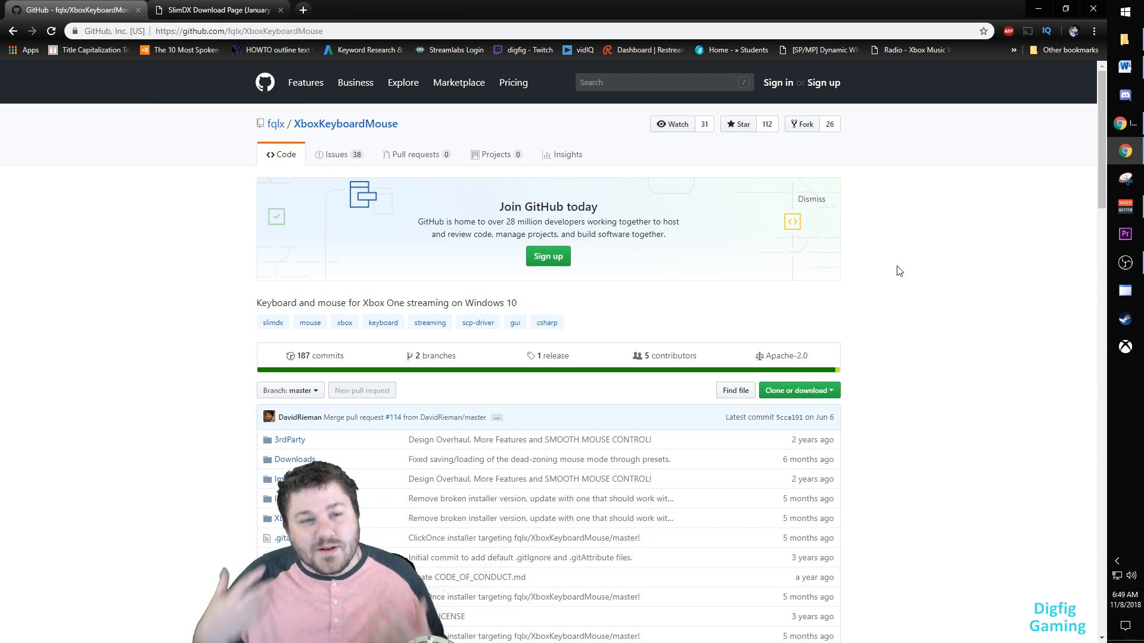
scroll("down", 3)
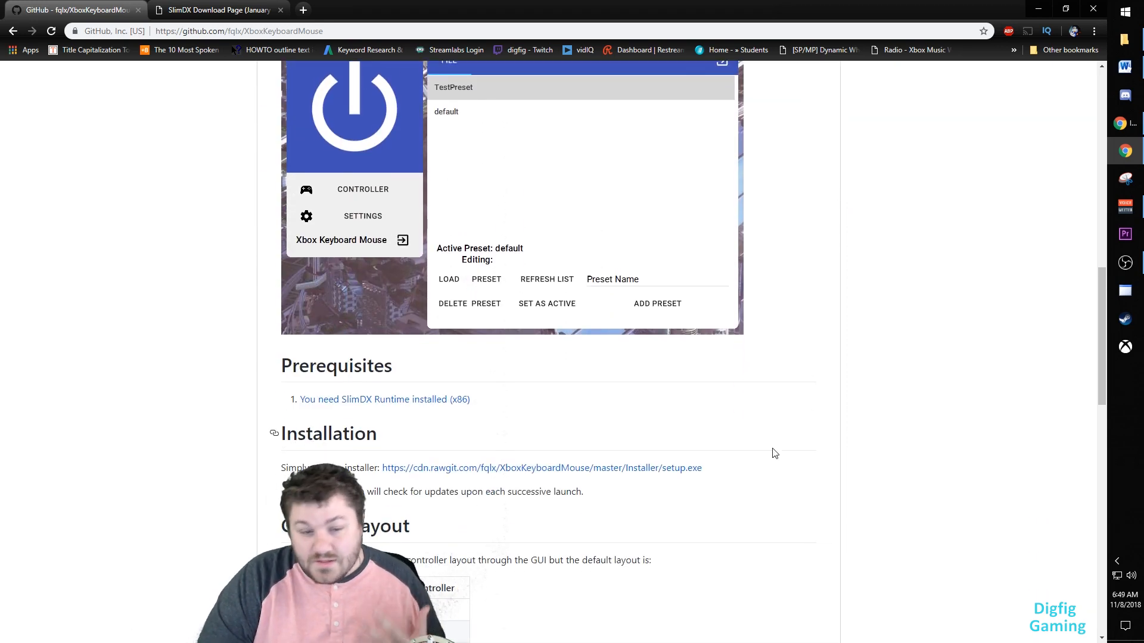
scroll("down", 3)
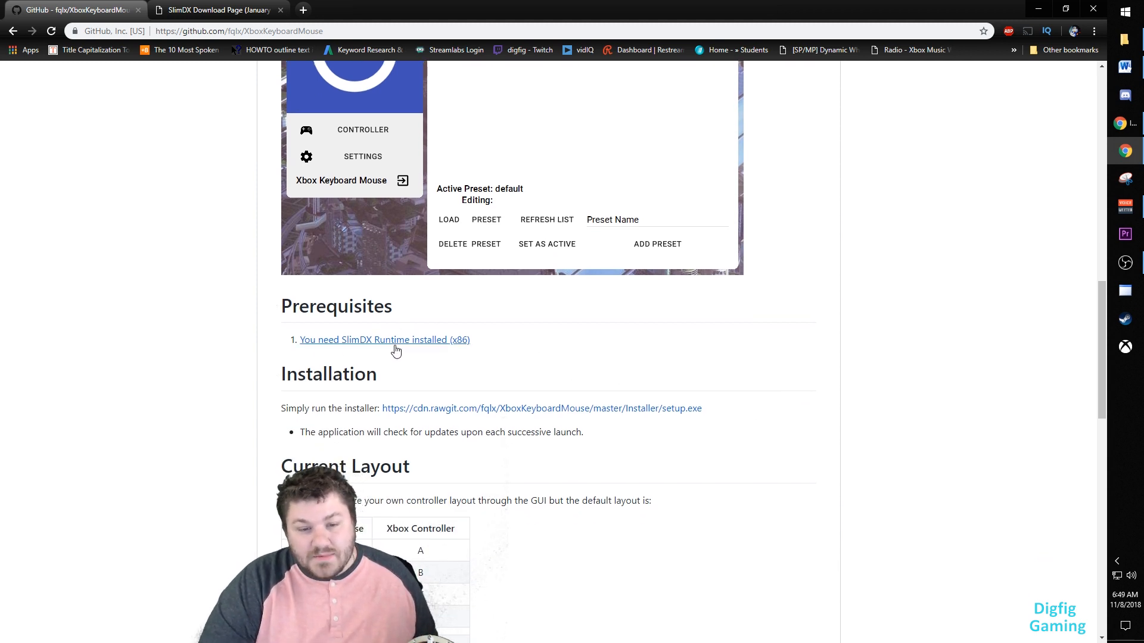
left_click(217, 9)
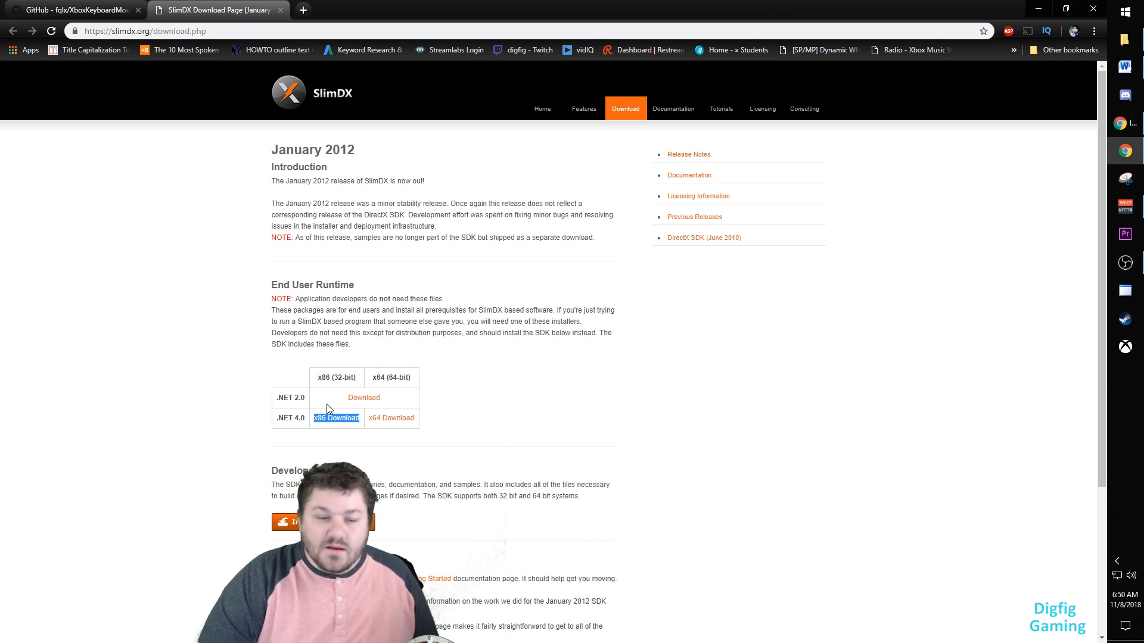
mouse_move(69, 10)
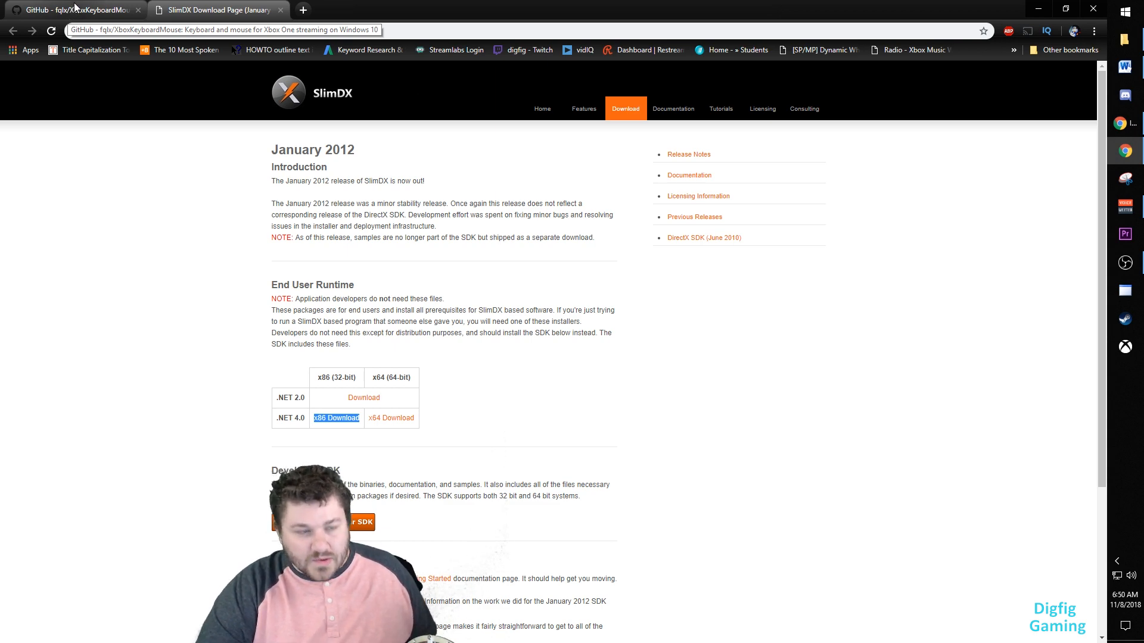
Return from the SlimDX January 2012 download page to the GitHub project page
left_click(73, 10)
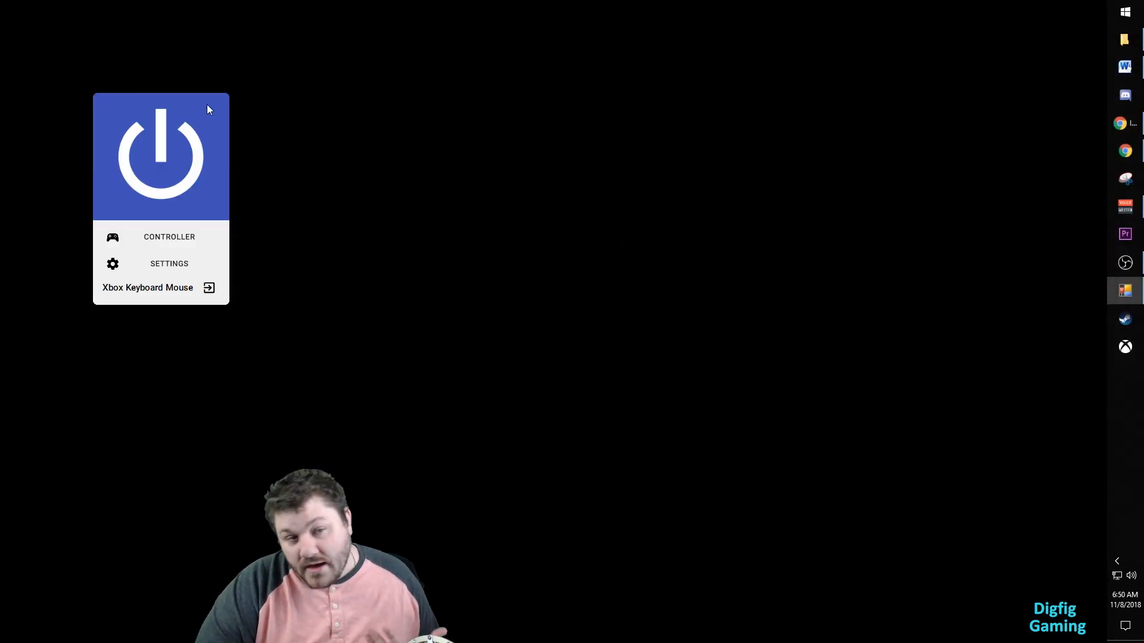
mouse_move(398, 271)
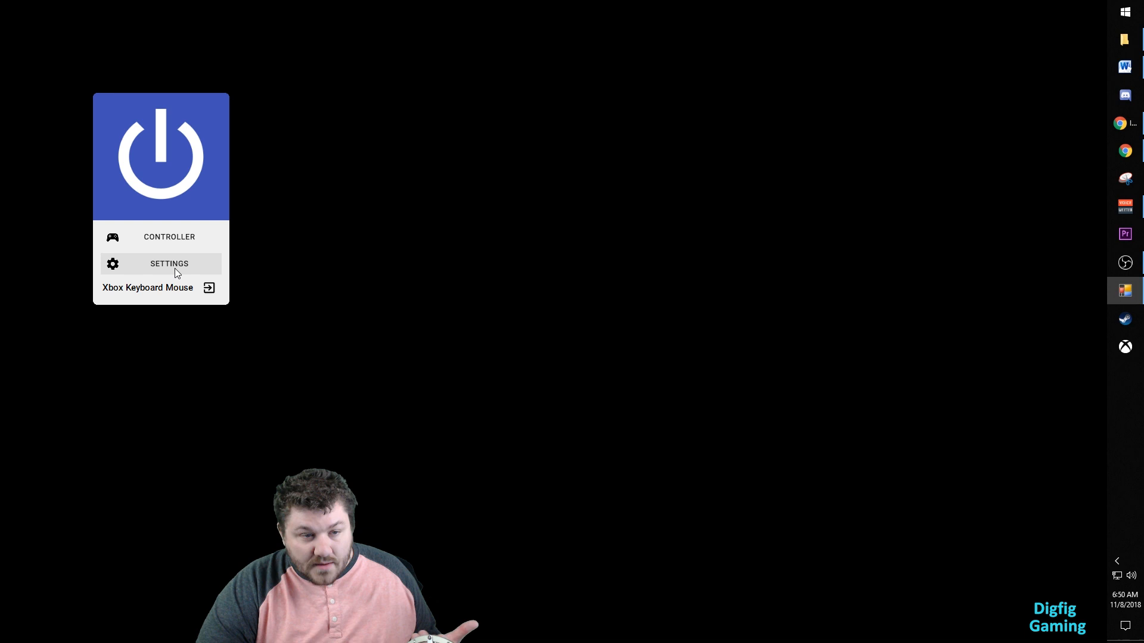
Bring up the preset manager from SETTINGS and make 'test' the active preset
left_click(169, 263)
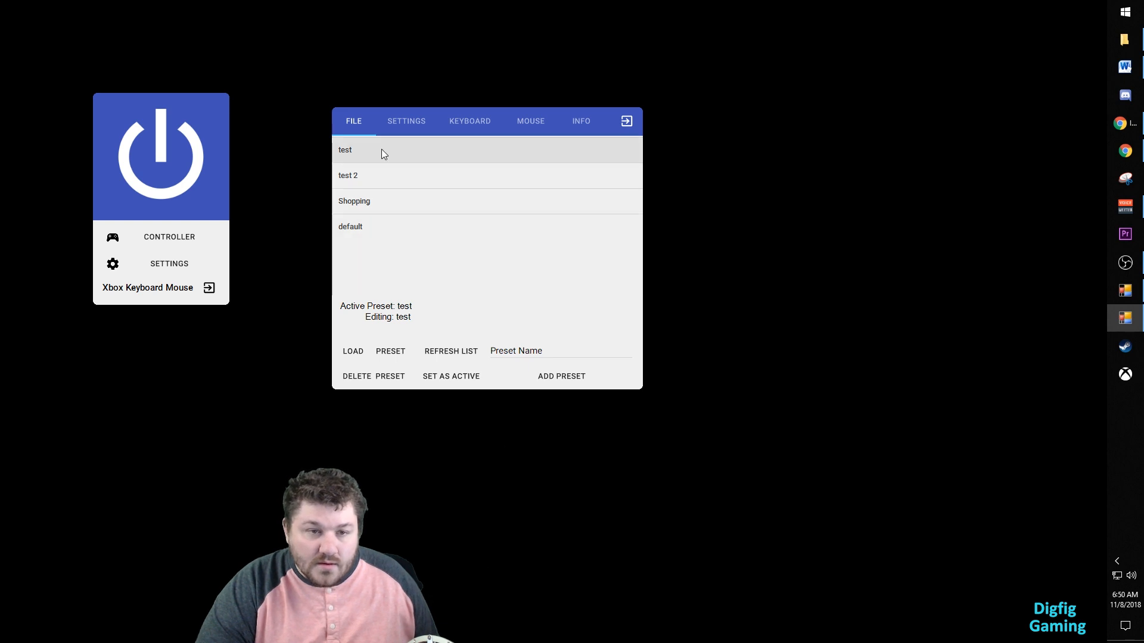
left_click(561, 350)
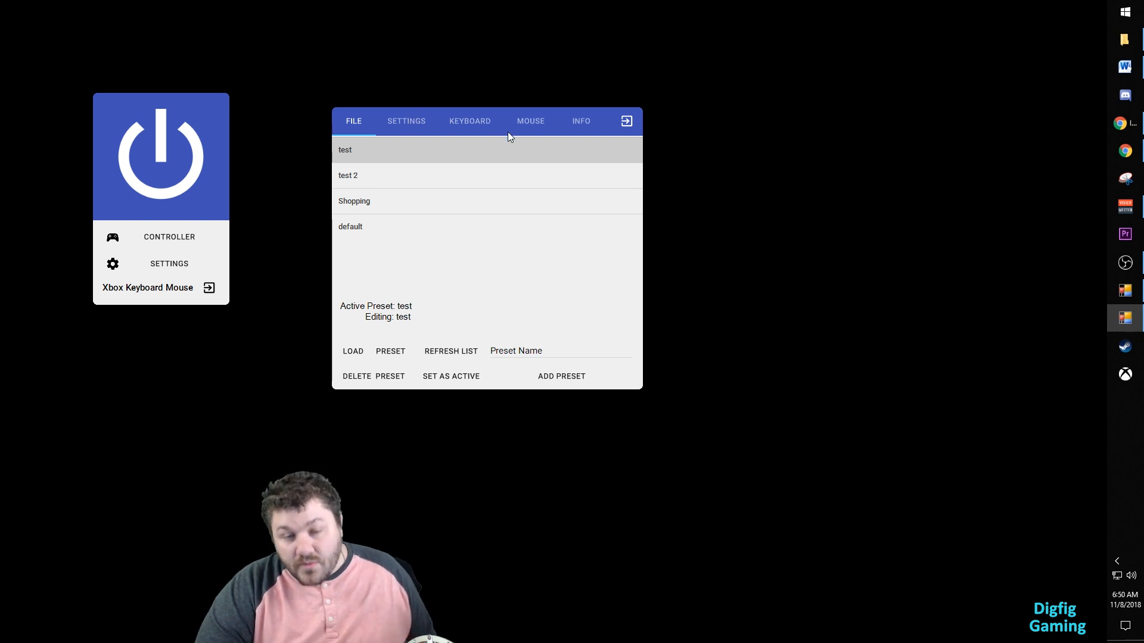
Review the KEYBOARD mapping, then show the MOUSE settings with sensitivity 14000, modifier 500, tick rate 9
left_click(350, 227)
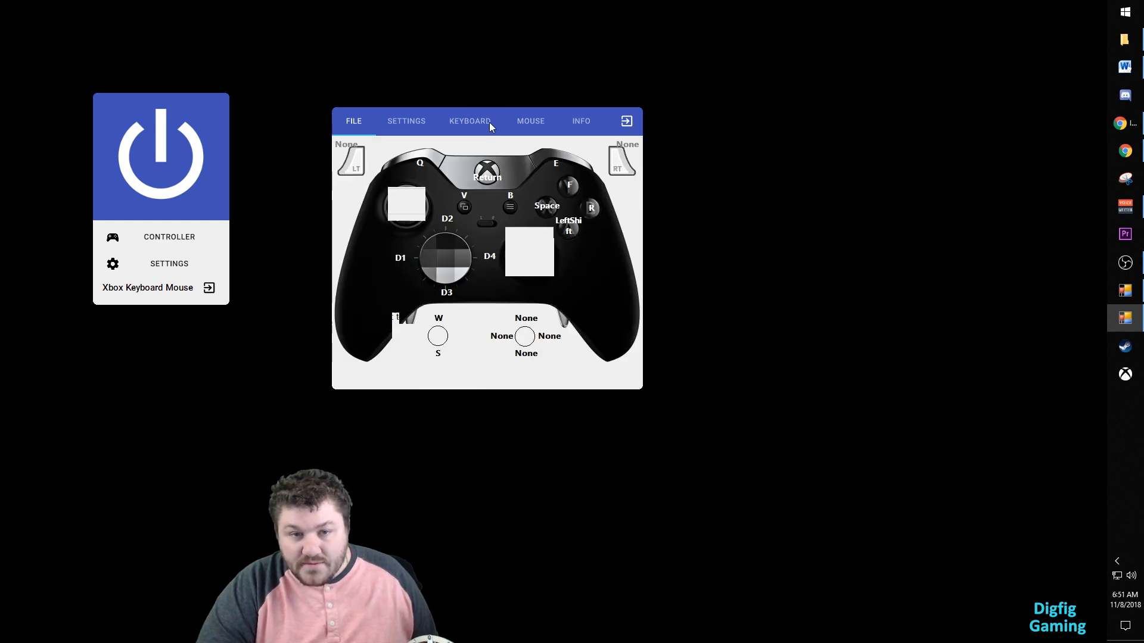
left_click(530, 120)
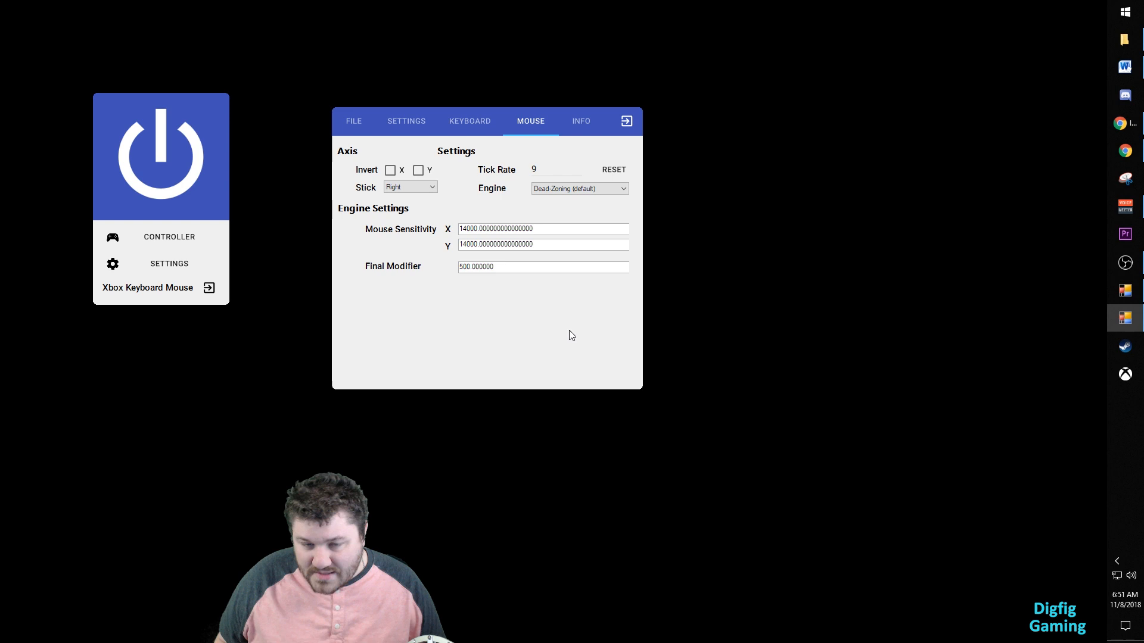
left_click(579, 189)
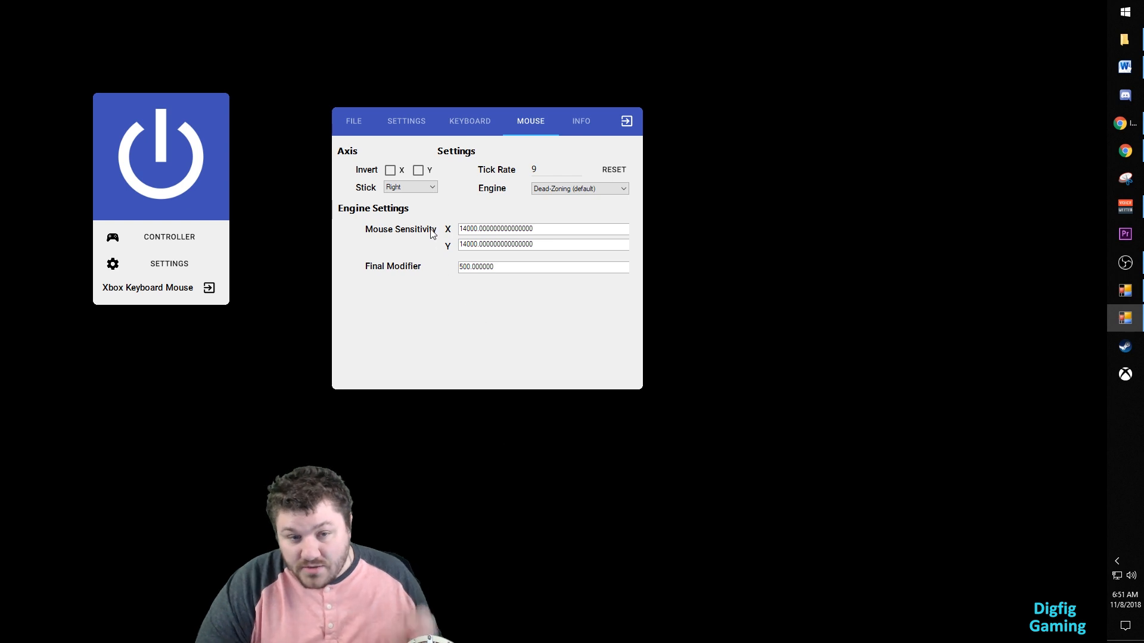
mouse_move(489, 262)
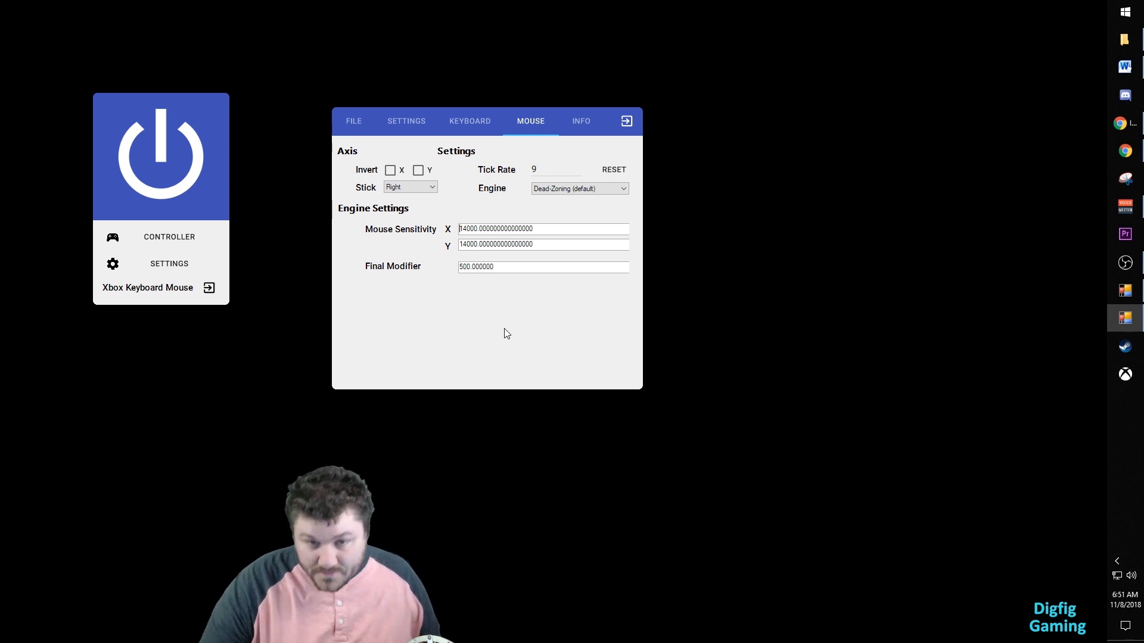
Save all changes to the test preset, confirm the saved message, and close the preset window
left_click(405, 121)
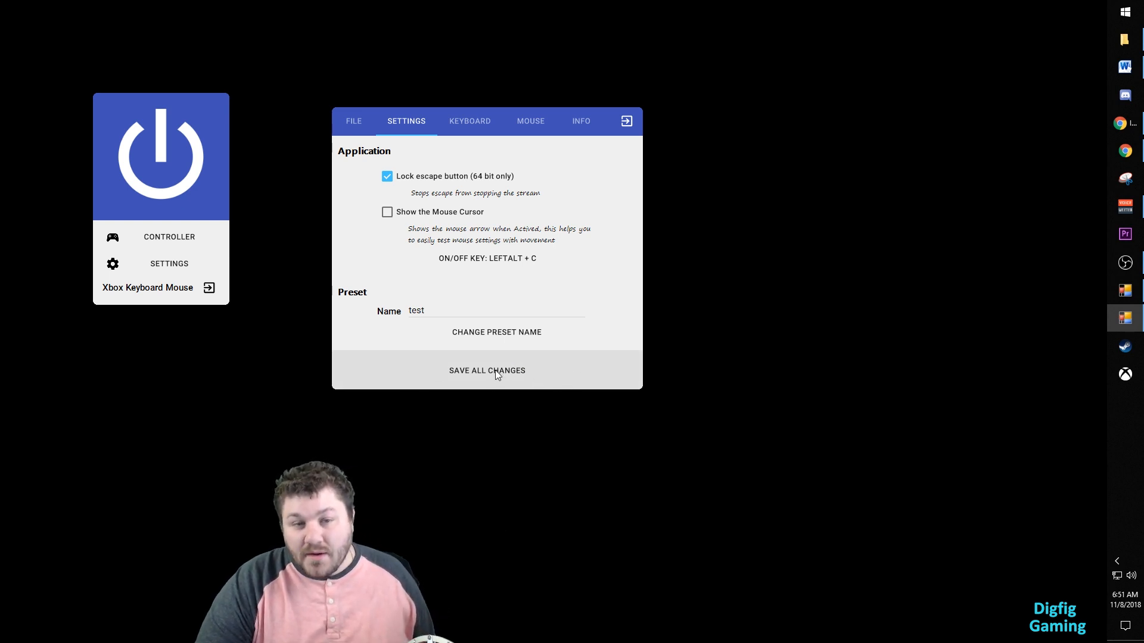
mouse_move(514, 362)
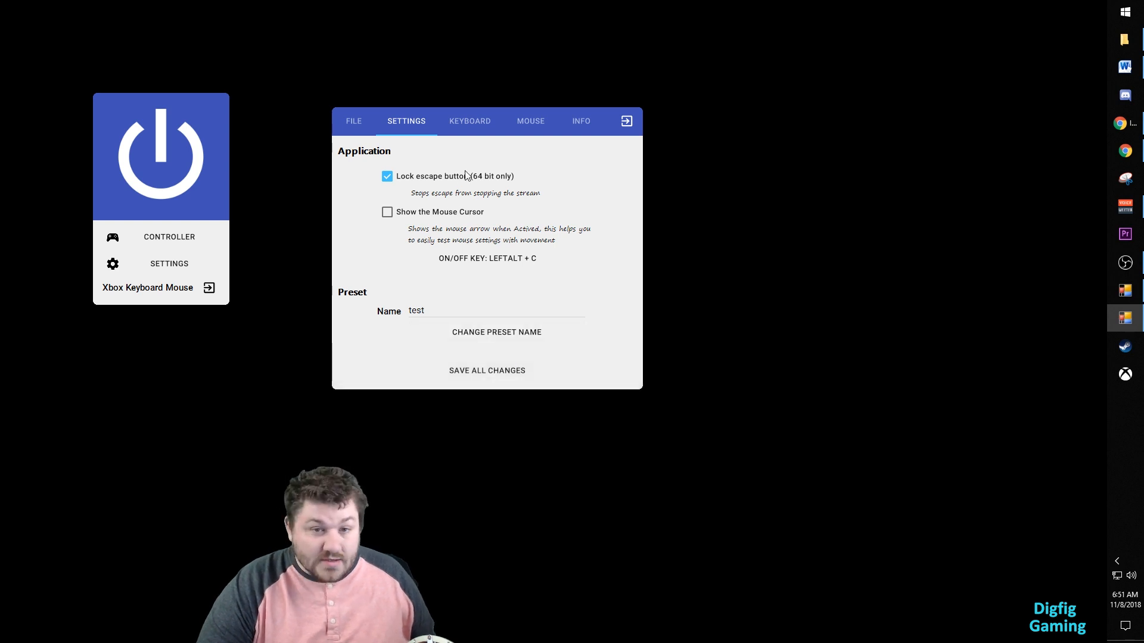
mouse_move(278, 333)
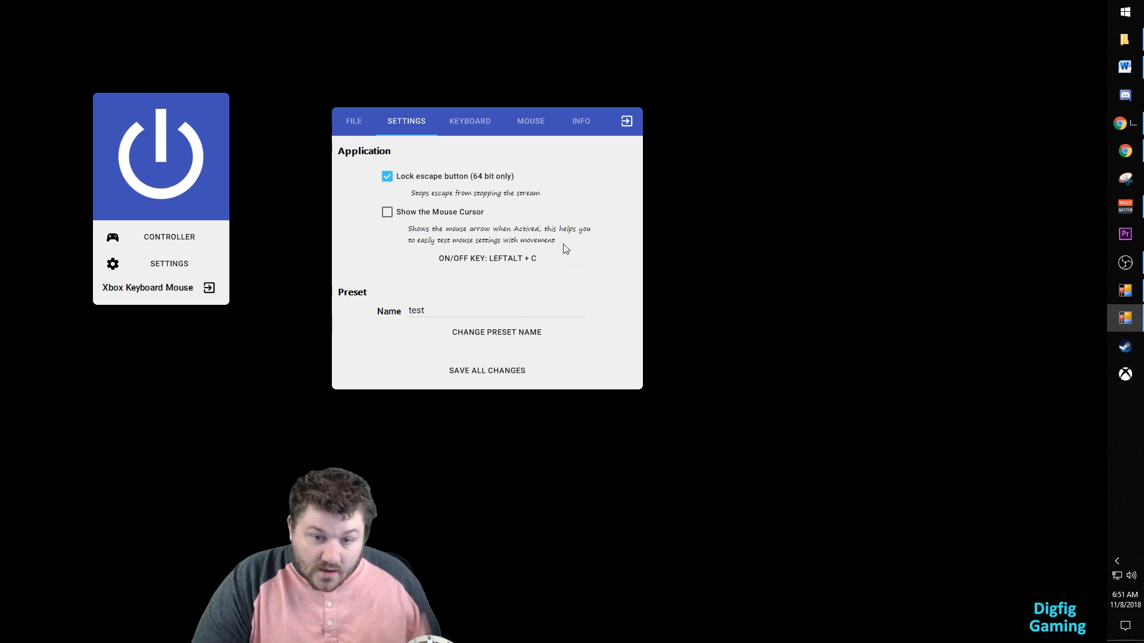
left_click(486, 369)
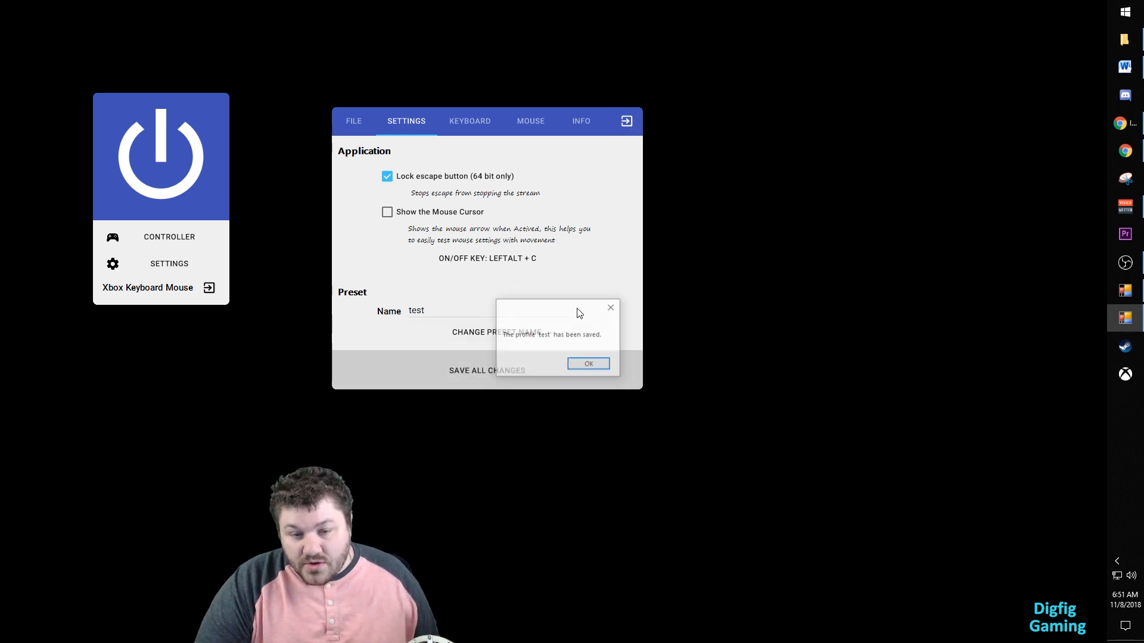
left_click(588, 364)
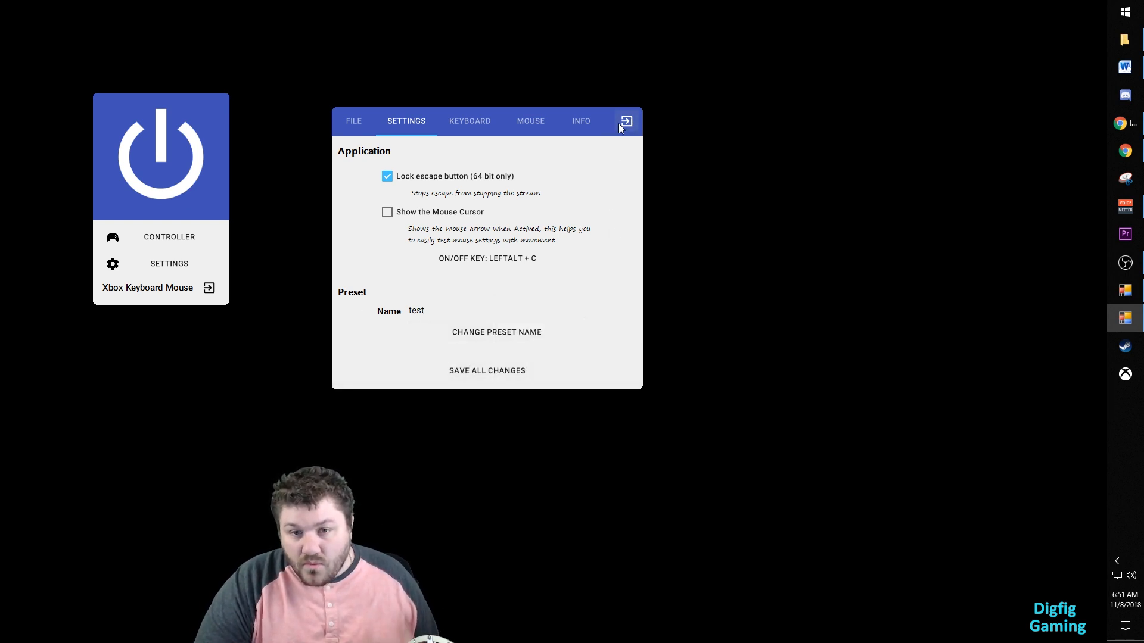
left_click(625, 122)
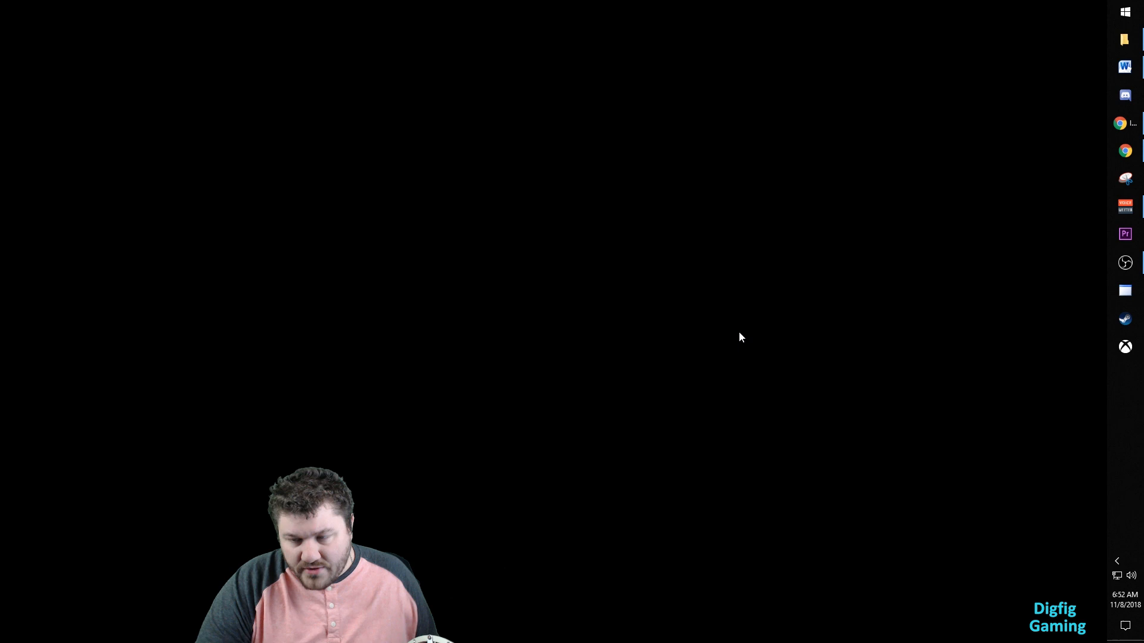
mouse_move(1028, 291)
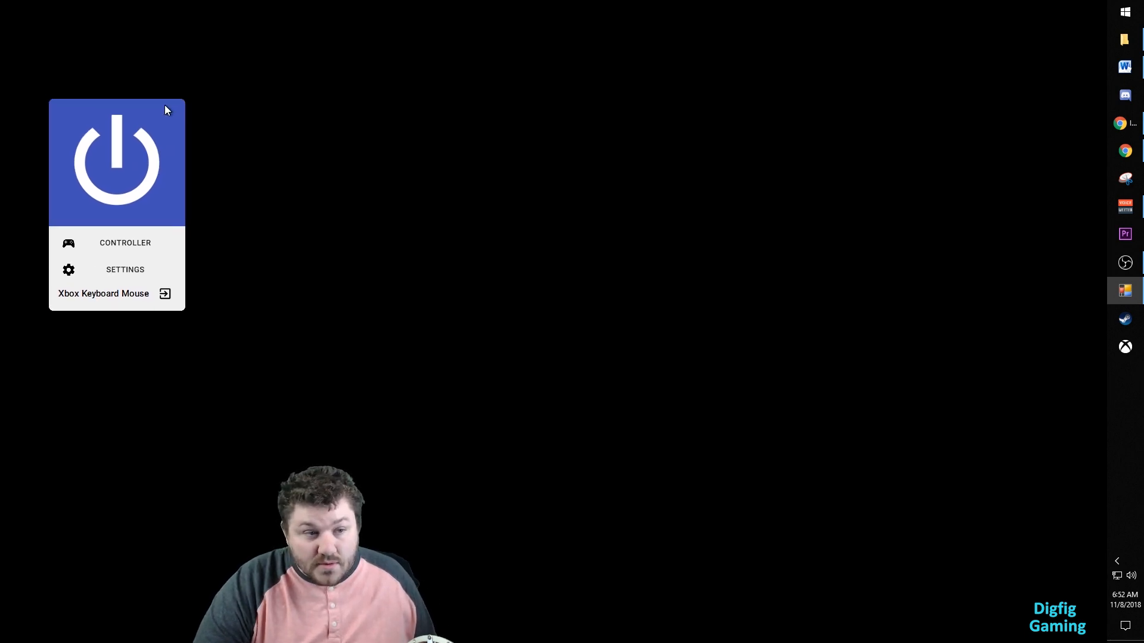
Relaunch Xbox Keyboard Mouse from the taskbar so its power panel reappears
left_click(1125, 346)
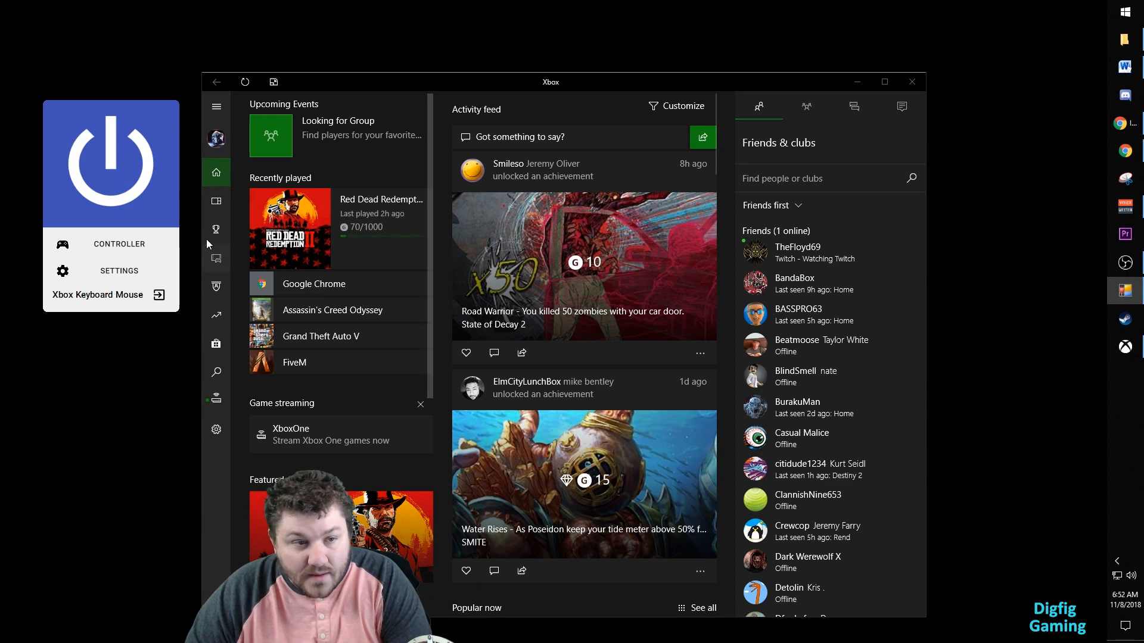
mouse_move(137, 199)
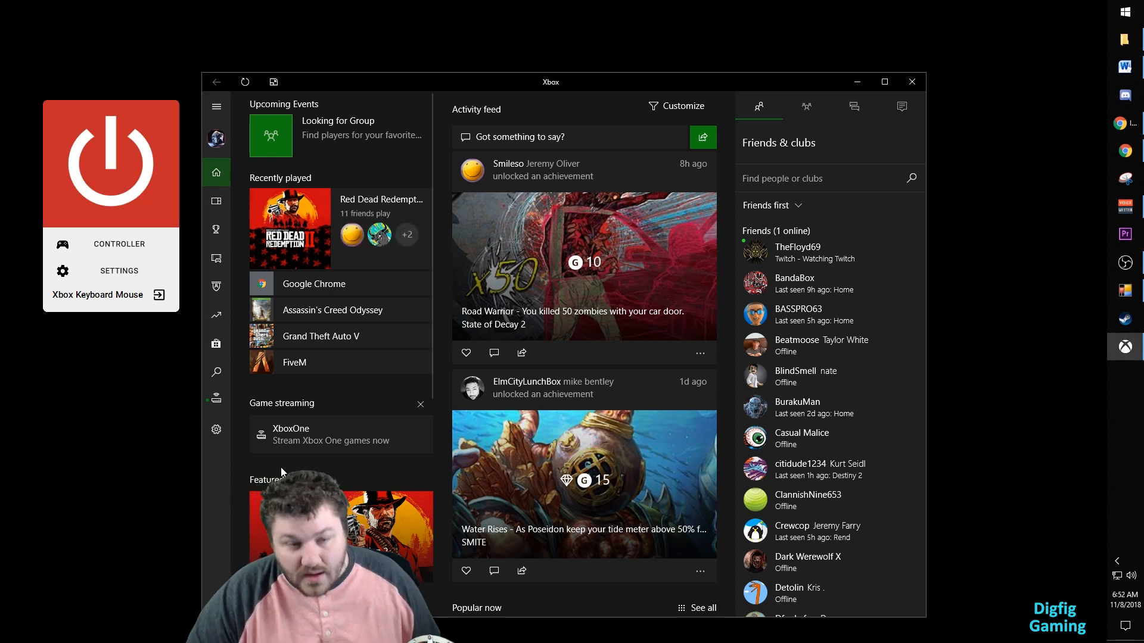
mouse_move(319, 405)
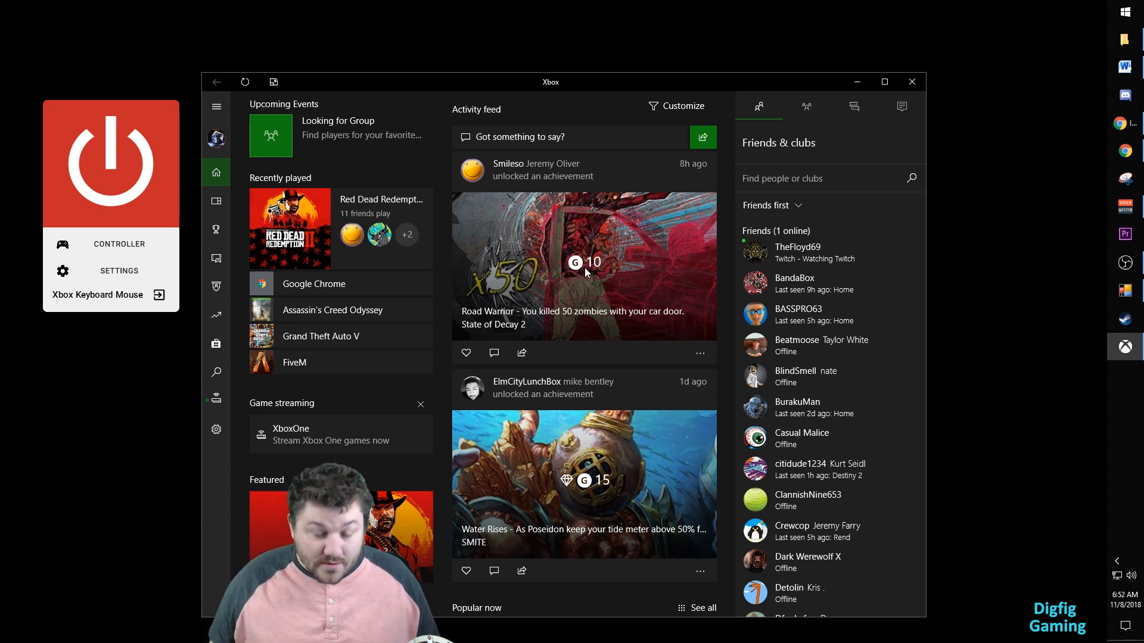
Show the Xbox app's console connection page with the XboxOne playing Red Dead Redemption 2
left_click(216, 401)
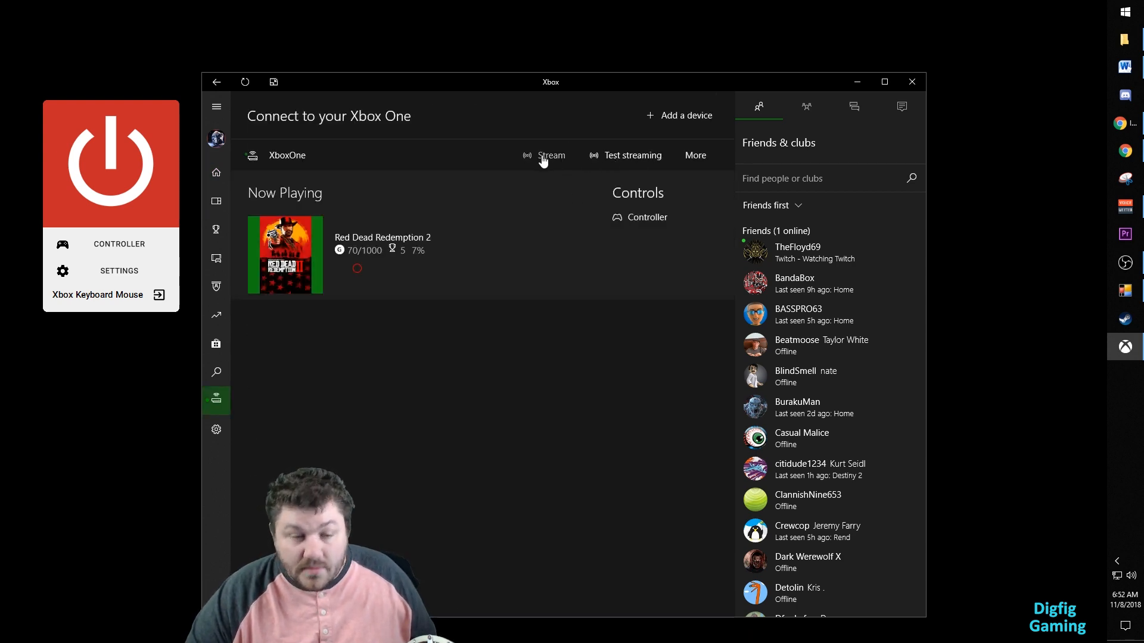
left_click(551, 155)
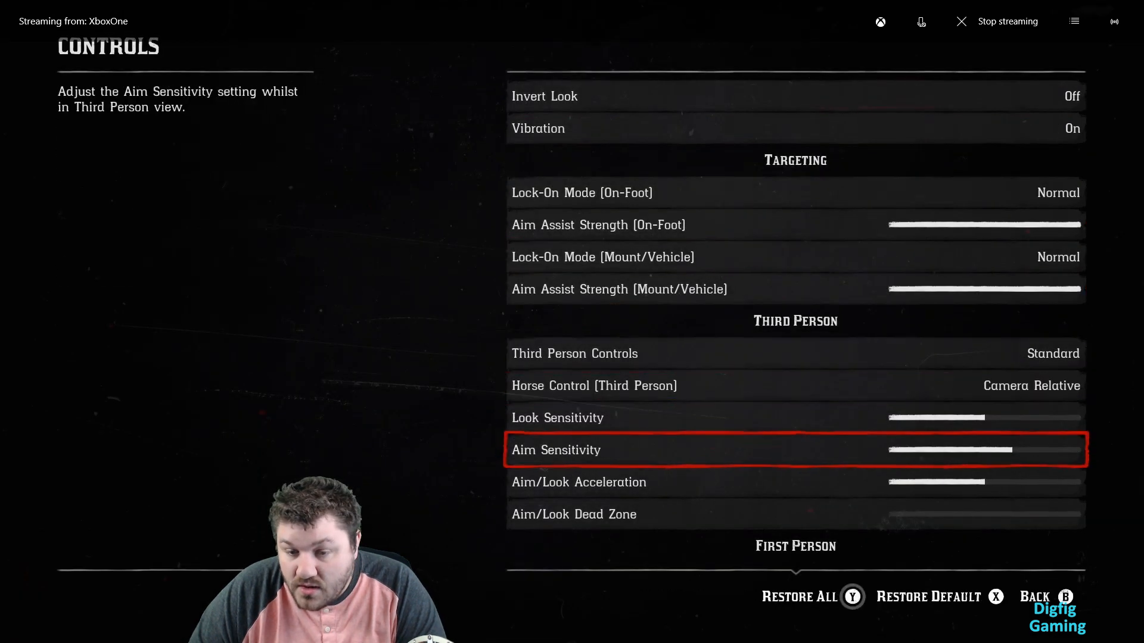
Scroll Red Dead Redemption 2's Controls settings down to the Third Person Aim Sensitivity slider
scroll("down", 3)
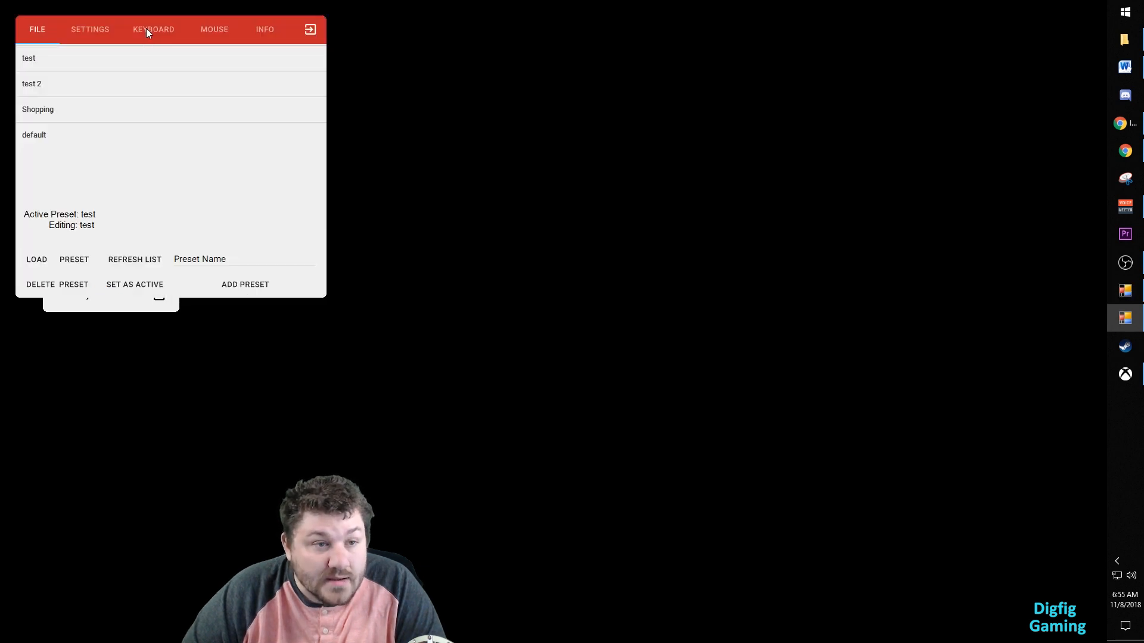
Show the test preset's KEYBOARD mapping, with triggers still unassigned
left_click(154, 29)
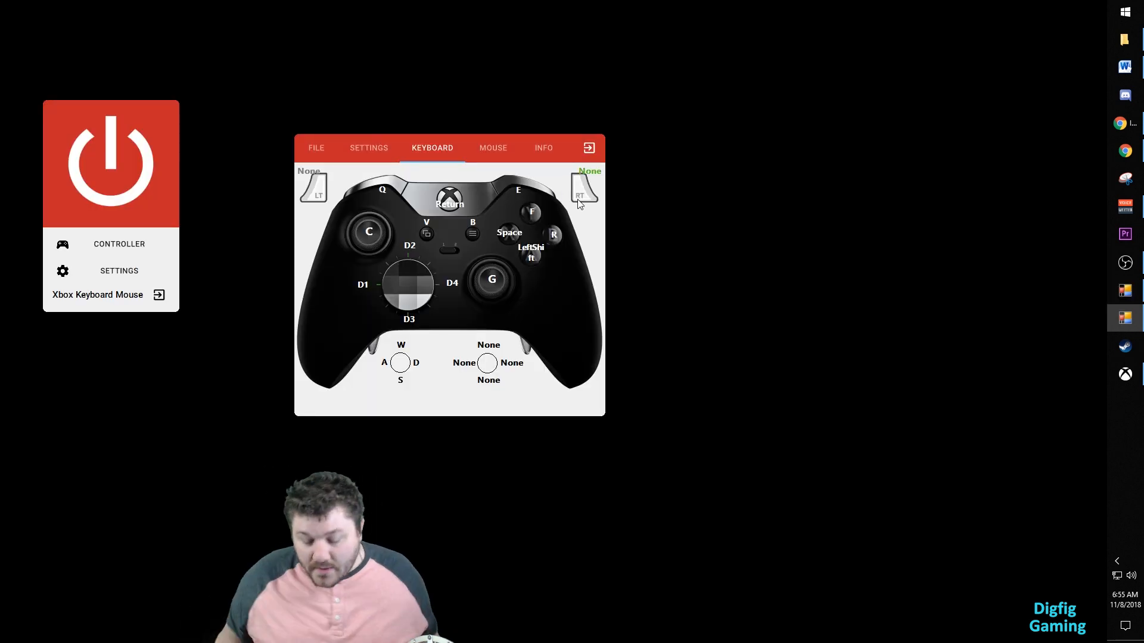